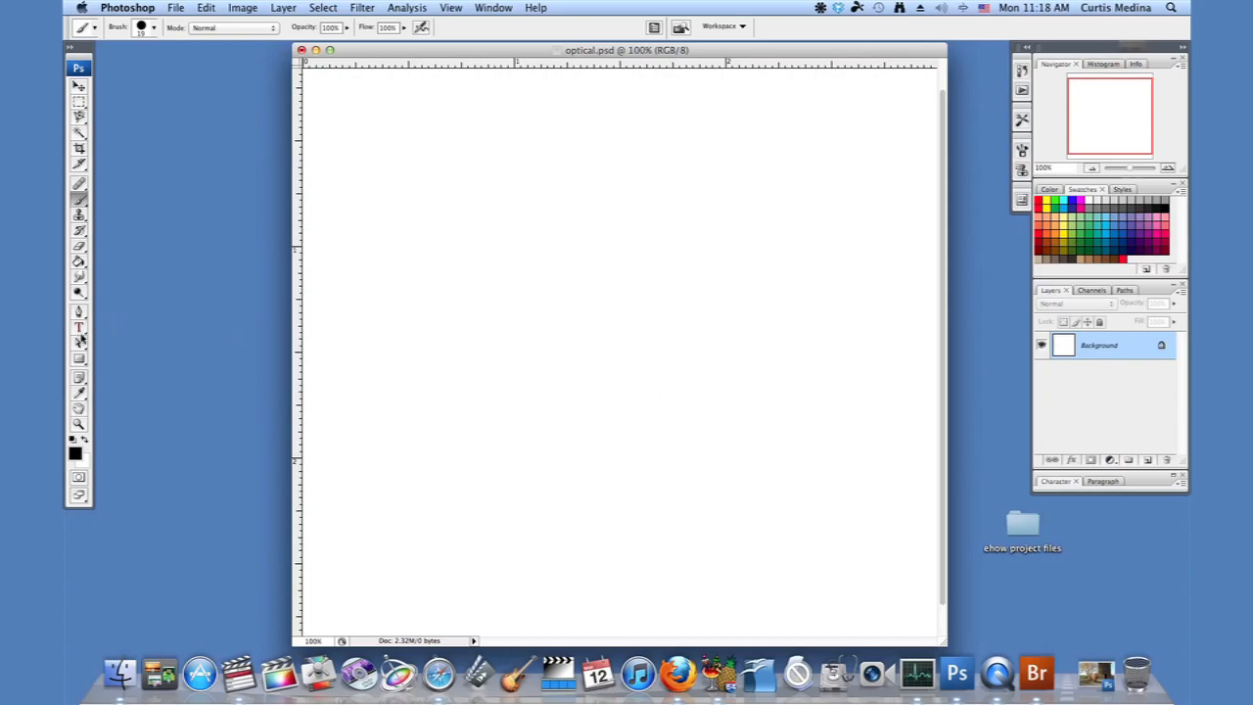
Begin a Copperplate text layer at a larger type size with its start point on the canvas
{"action": "left_click", "coordinate": [78, 329]}
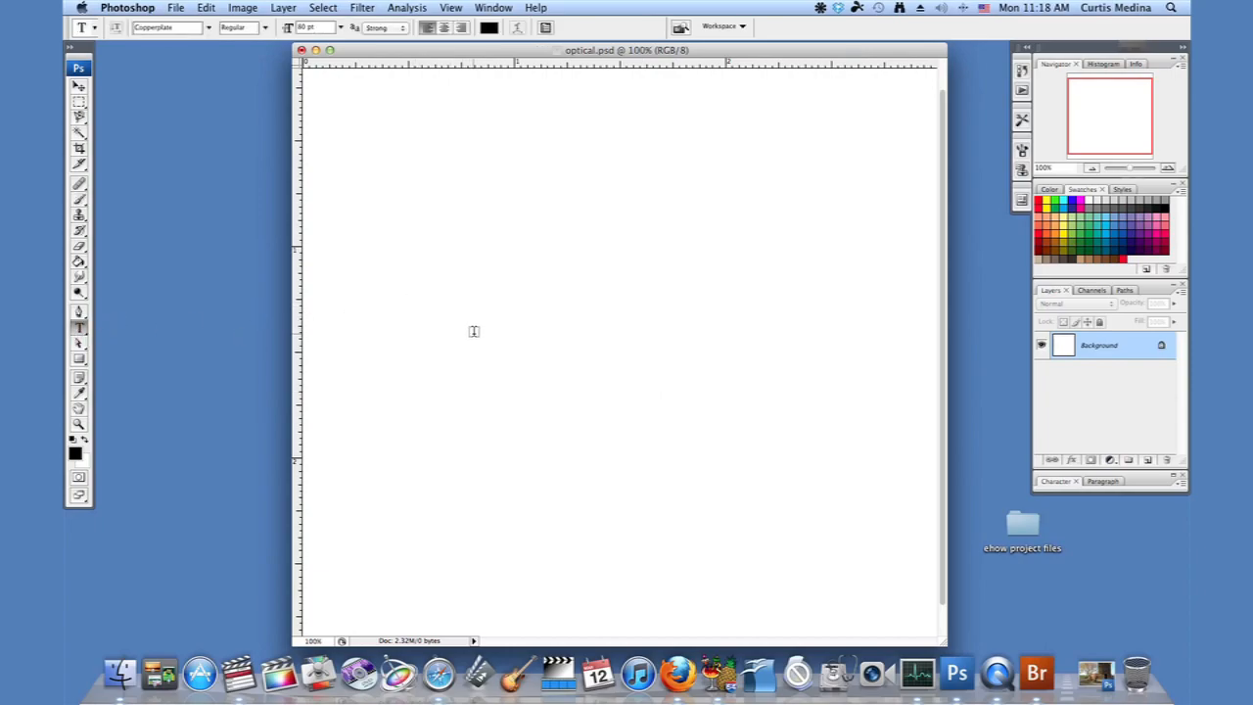
{"action": "left_click", "coordinate": [441, 361]}
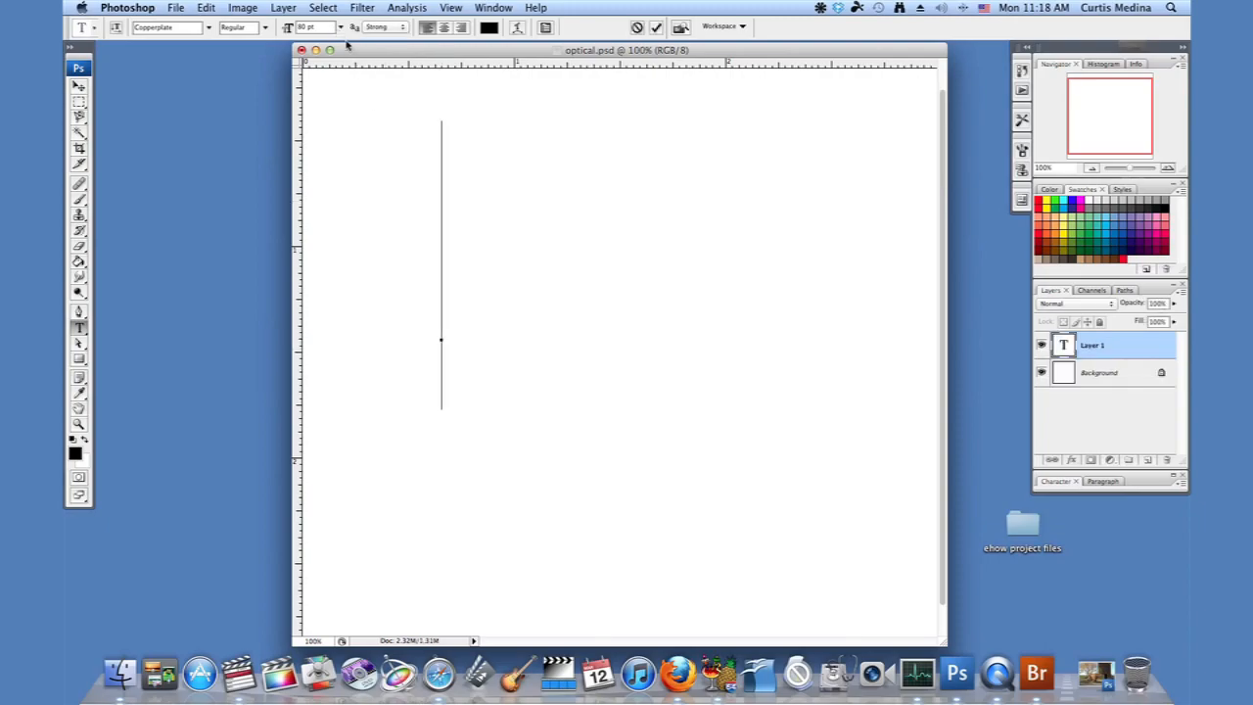
{"action": "left_click", "coordinate": [341, 27]}
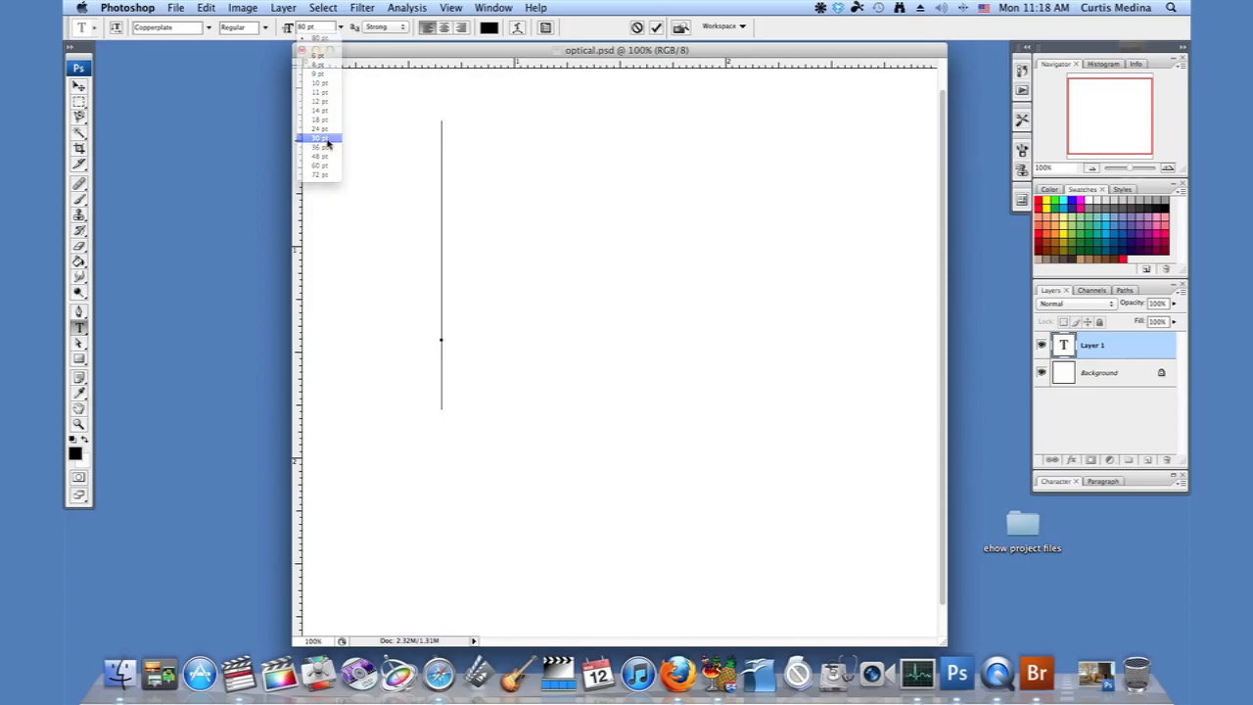
{"action": "left_click", "coordinate": [320, 137]}
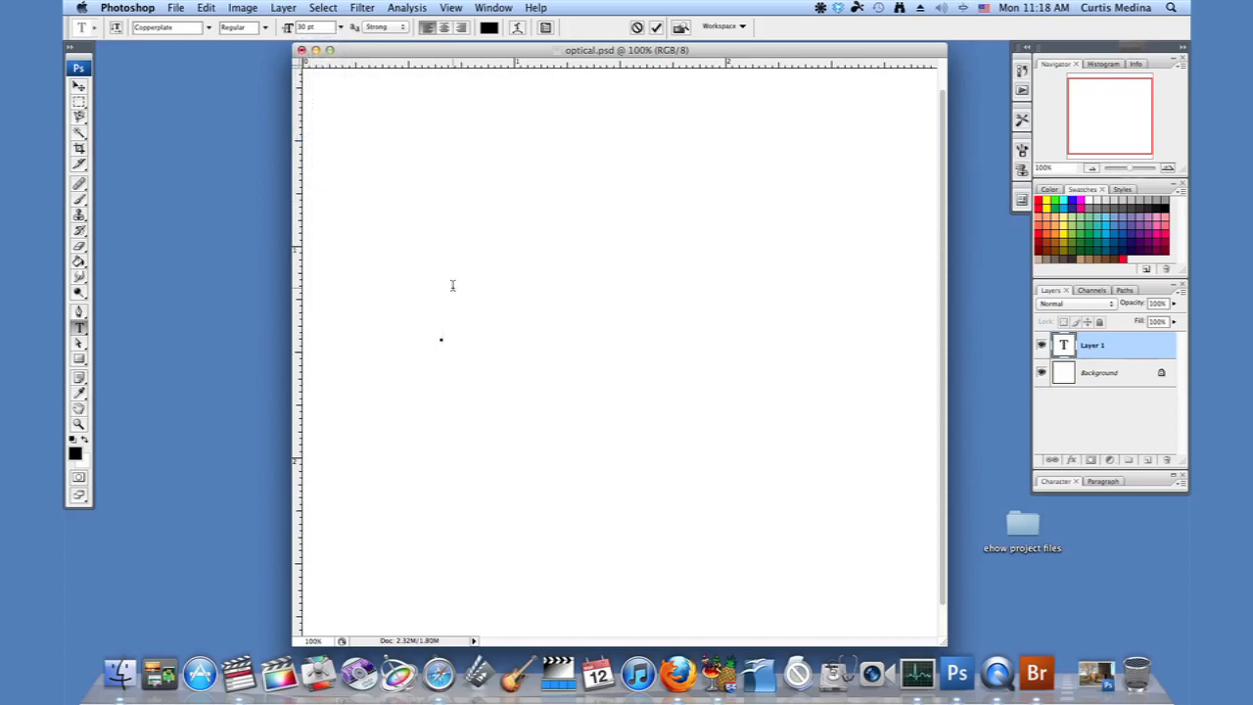
{"action": "left_click", "coordinate": [440, 341]}
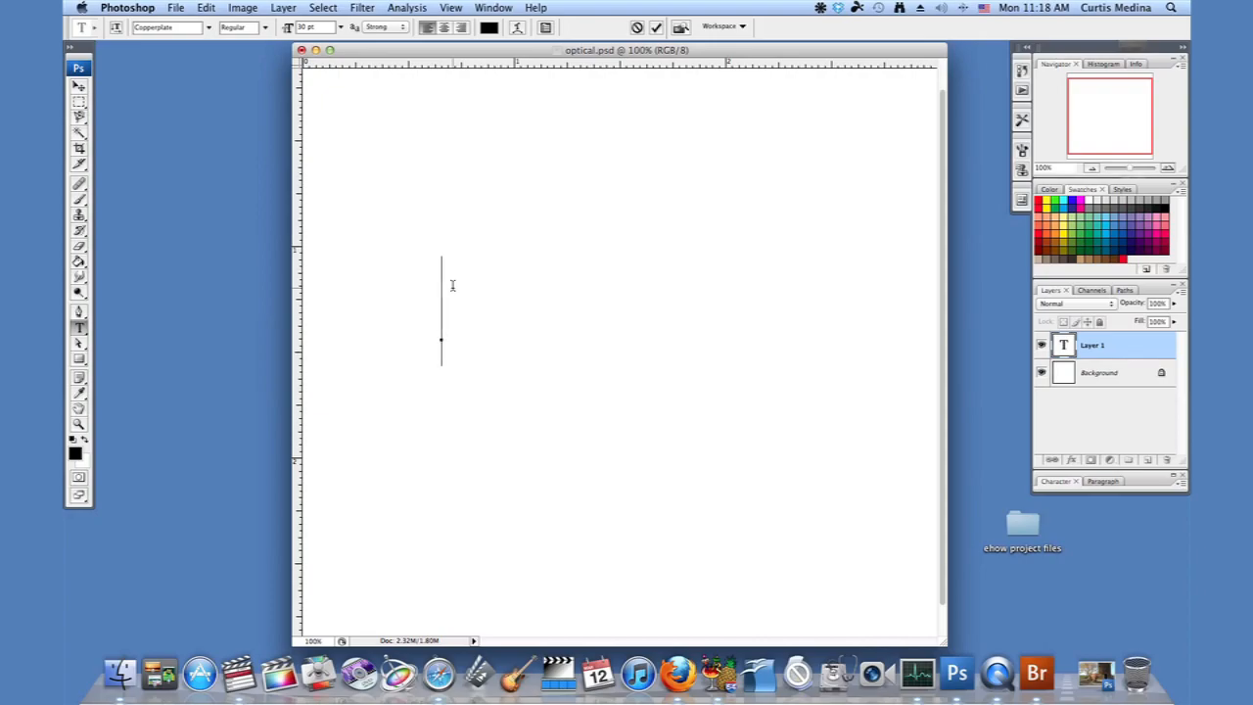
Enter the word ERODE and commit it as the Erode text layer
{"action": "type", "text": "ER"}
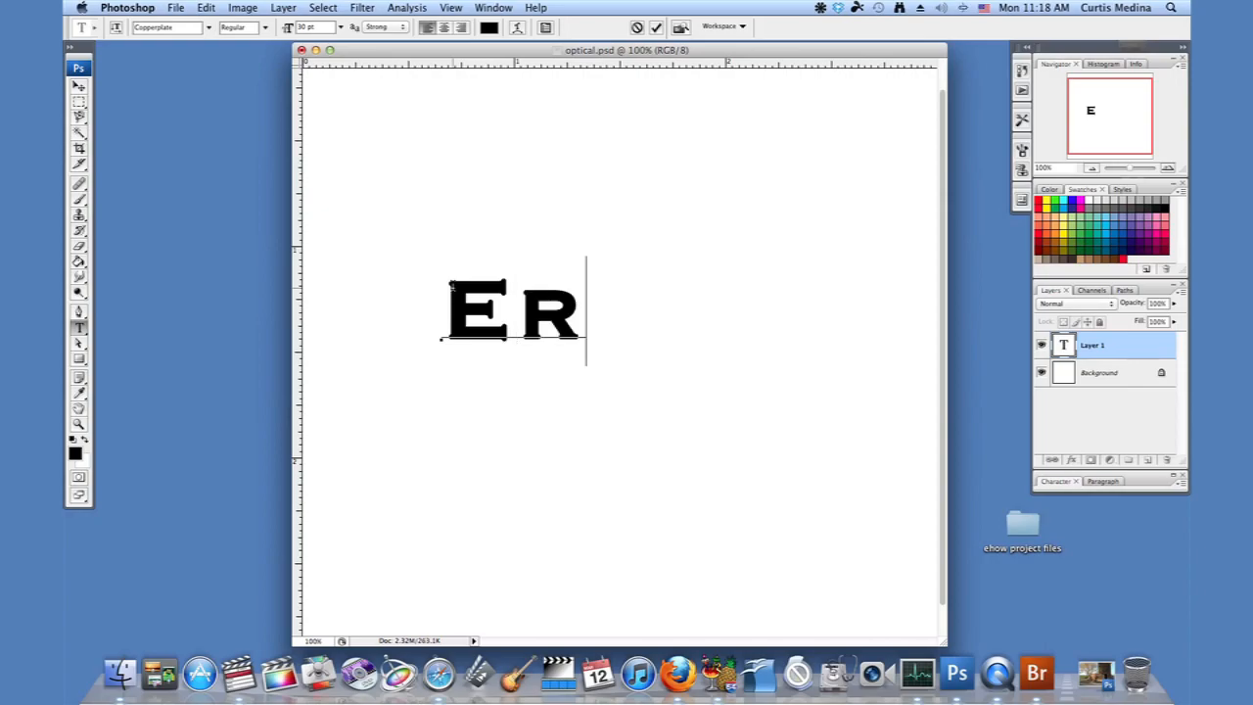
{"action": "type", "text": "ODE"}
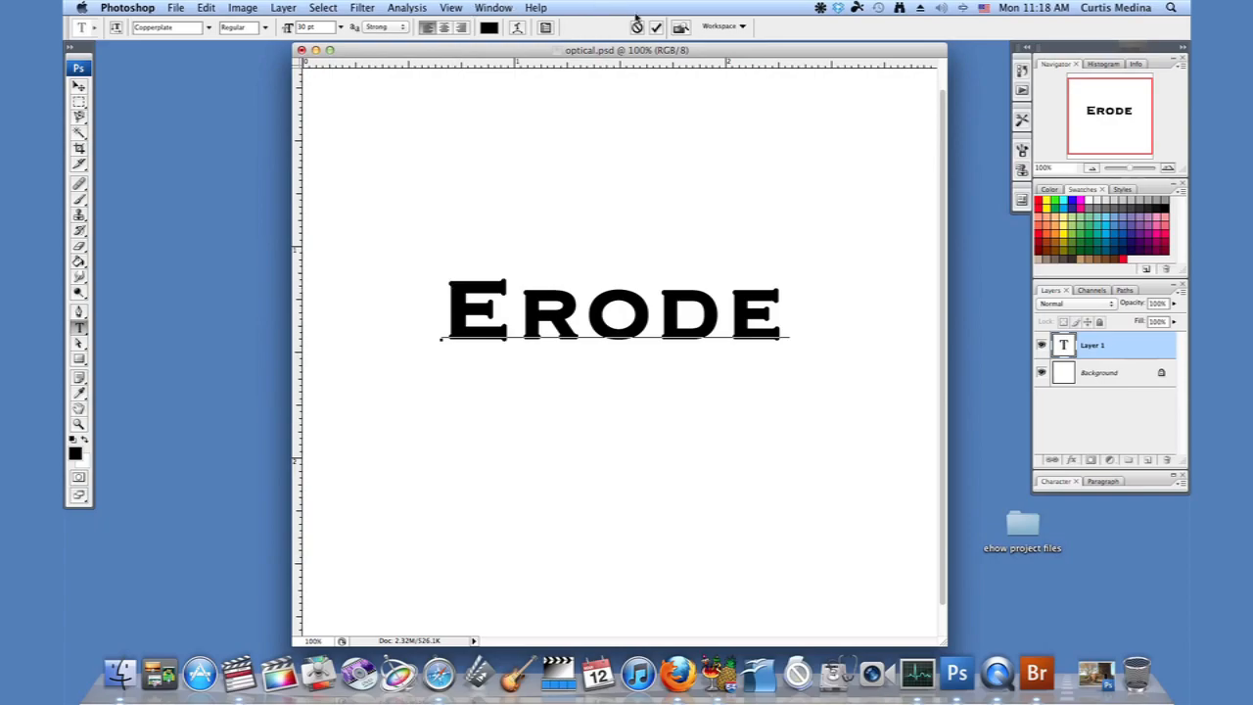
{"action": "left_click", "coordinate": [656, 28]}
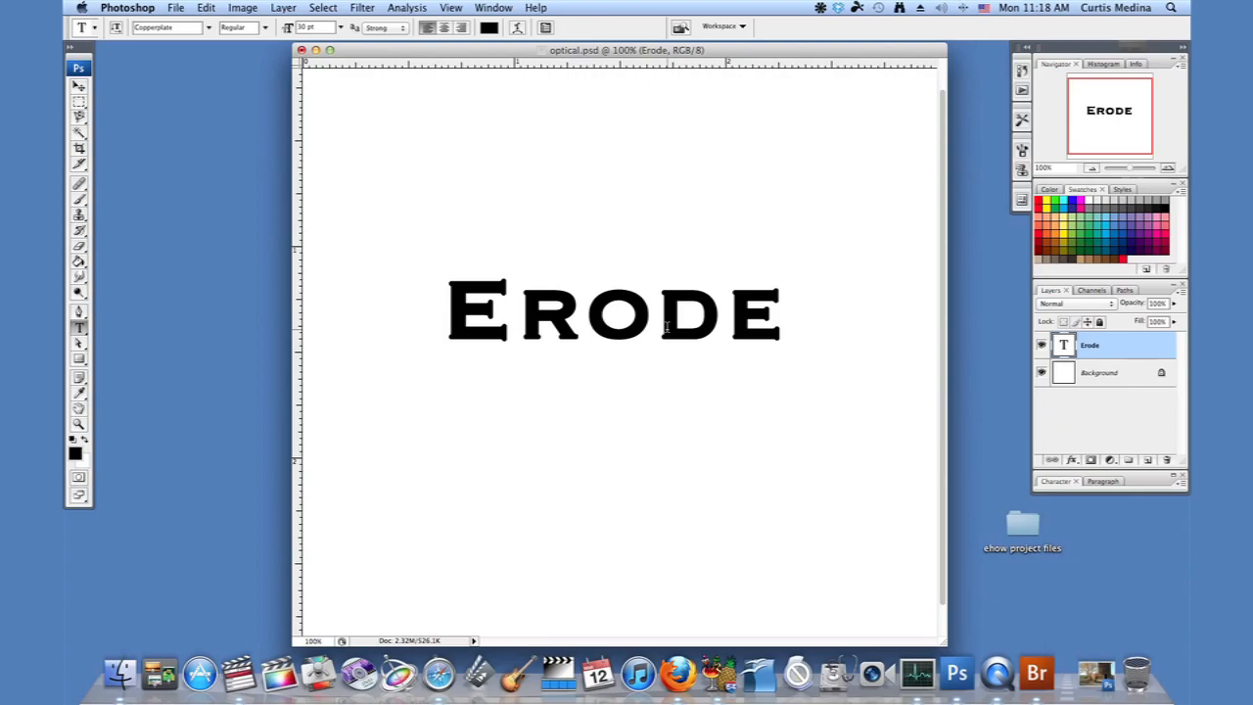
{"action": "mouse_move", "coordinate": [734, 399]}
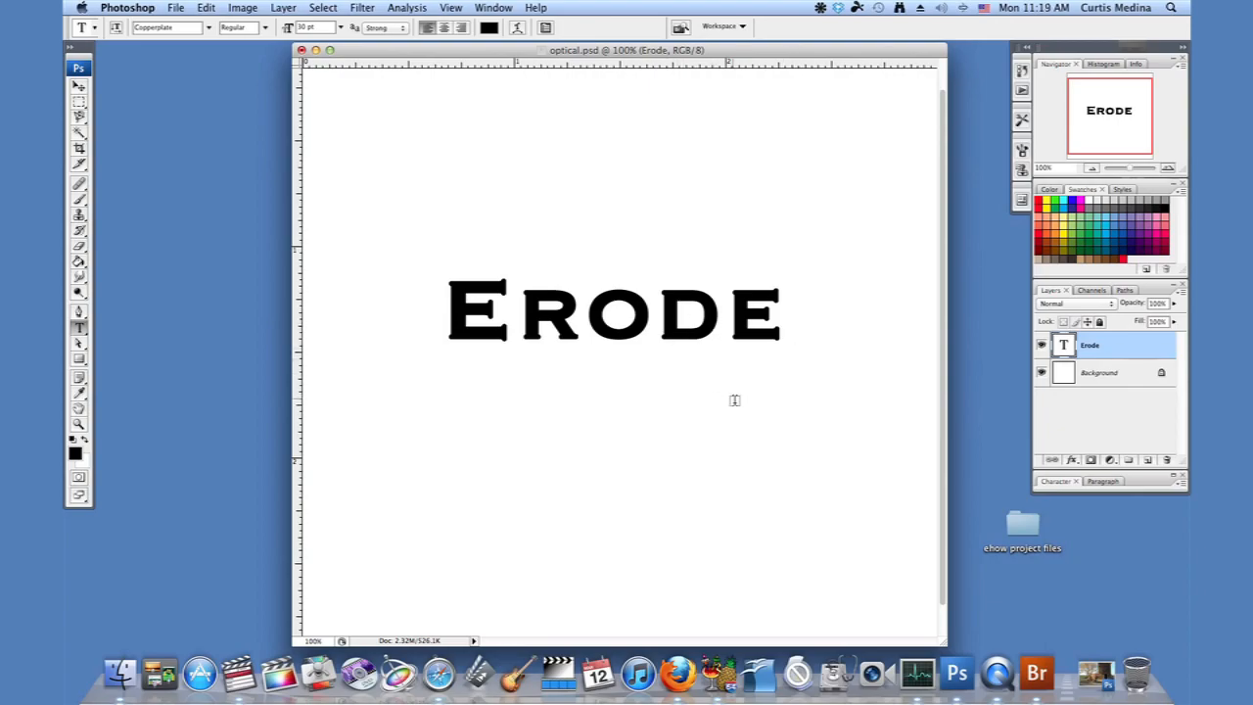
{"action": "mouse_move", "coordinate": [721, 434]}
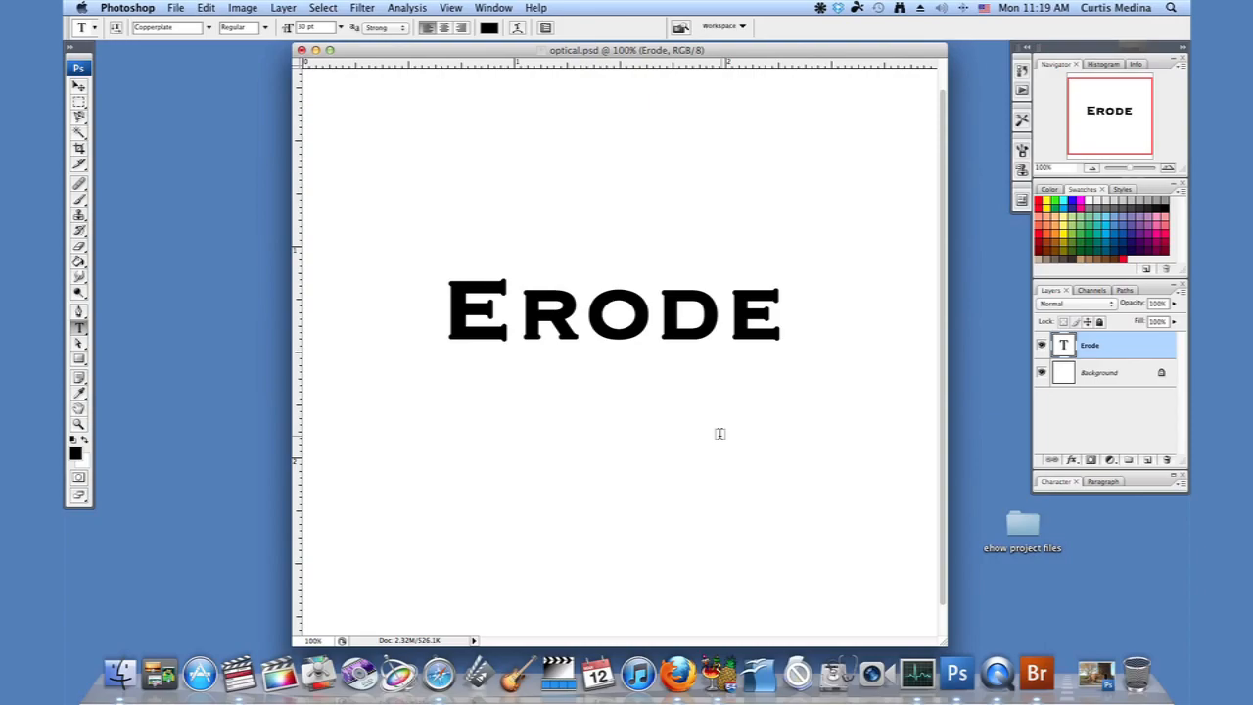
{"action": "mouse_move", "coordinate": [1124, 313]}
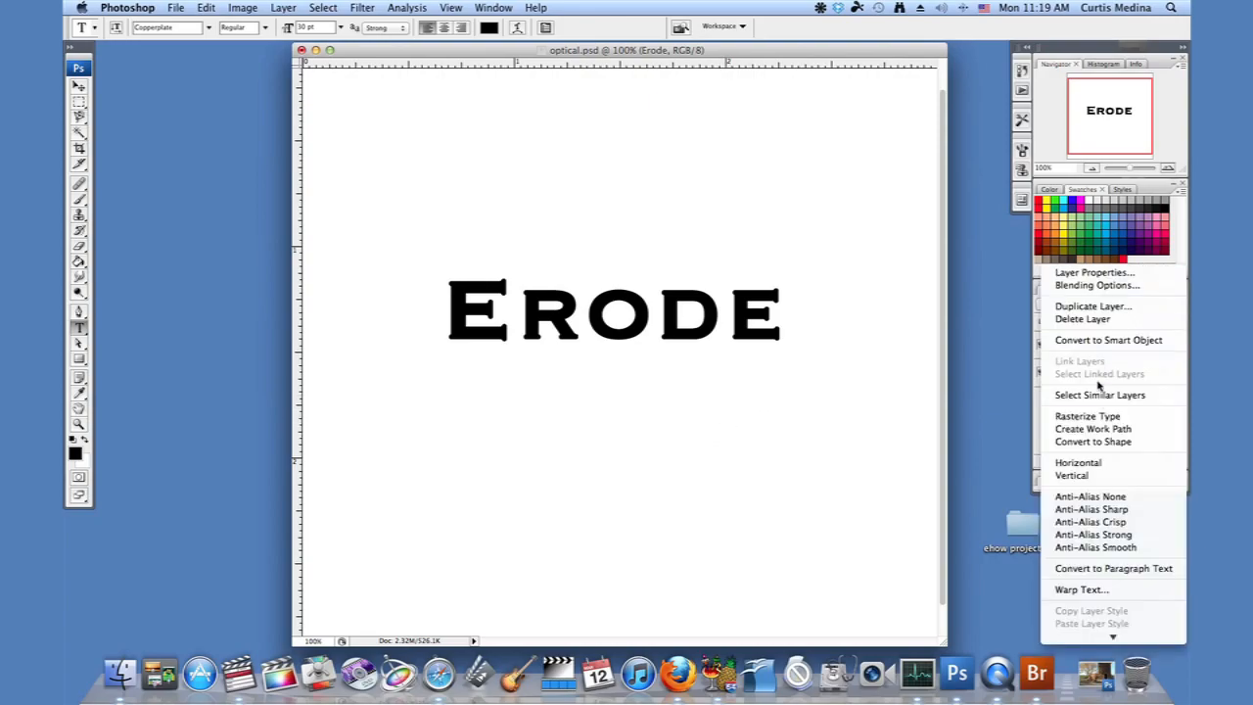
{"action": "mouse_move", "coordinate": [1087, 415]}
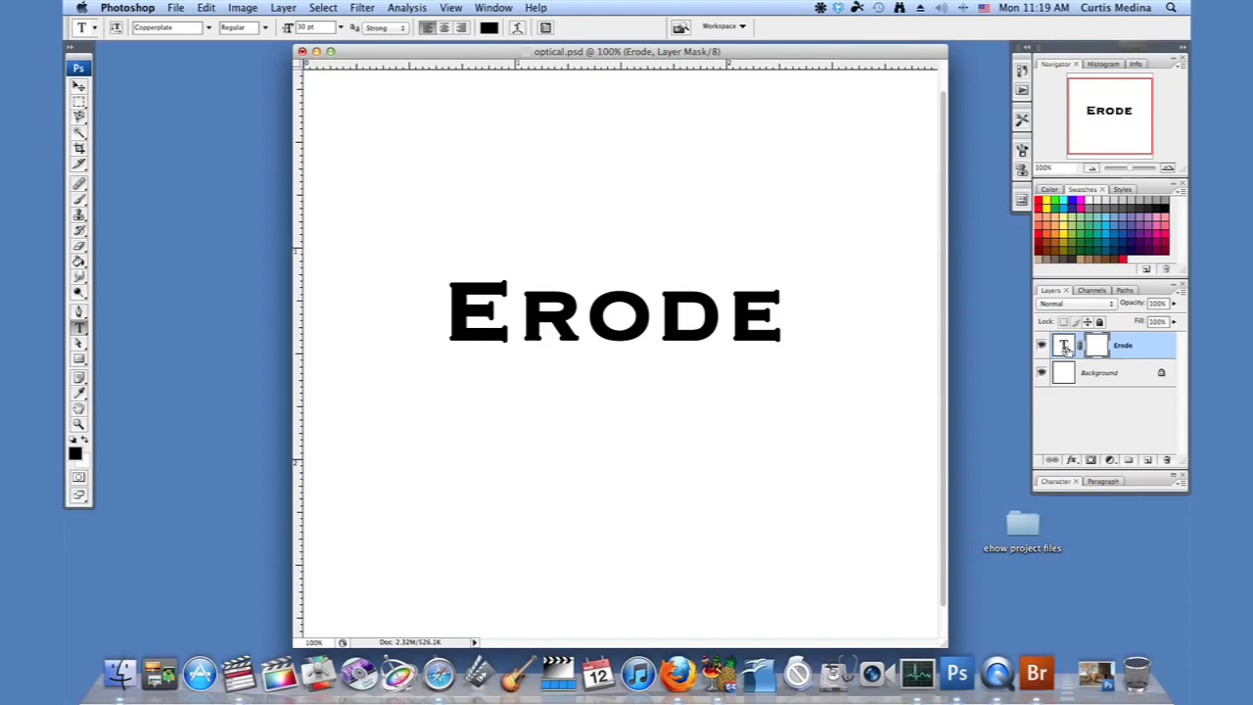
{"action": "mouse_move", "coordinate": [1067, 349]}
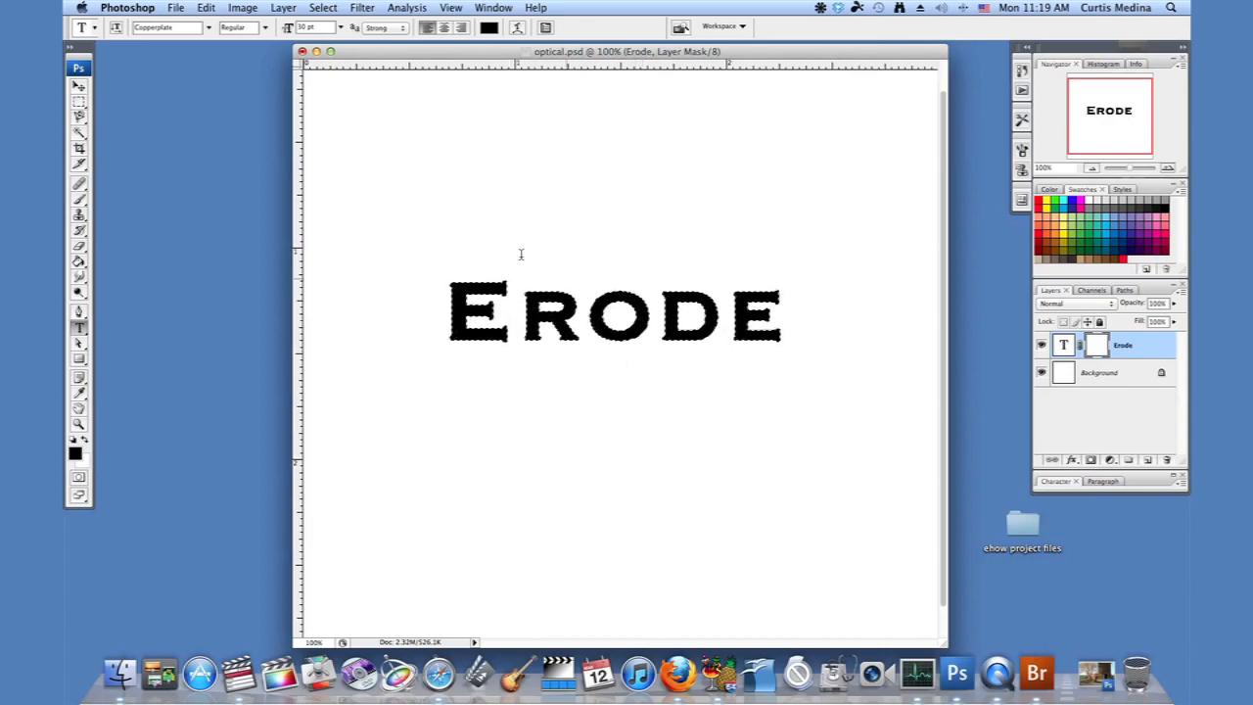
Invert the letter selection so everything outside Erode is selected
{"action": "left_click", "coordinate": [321, 8]}
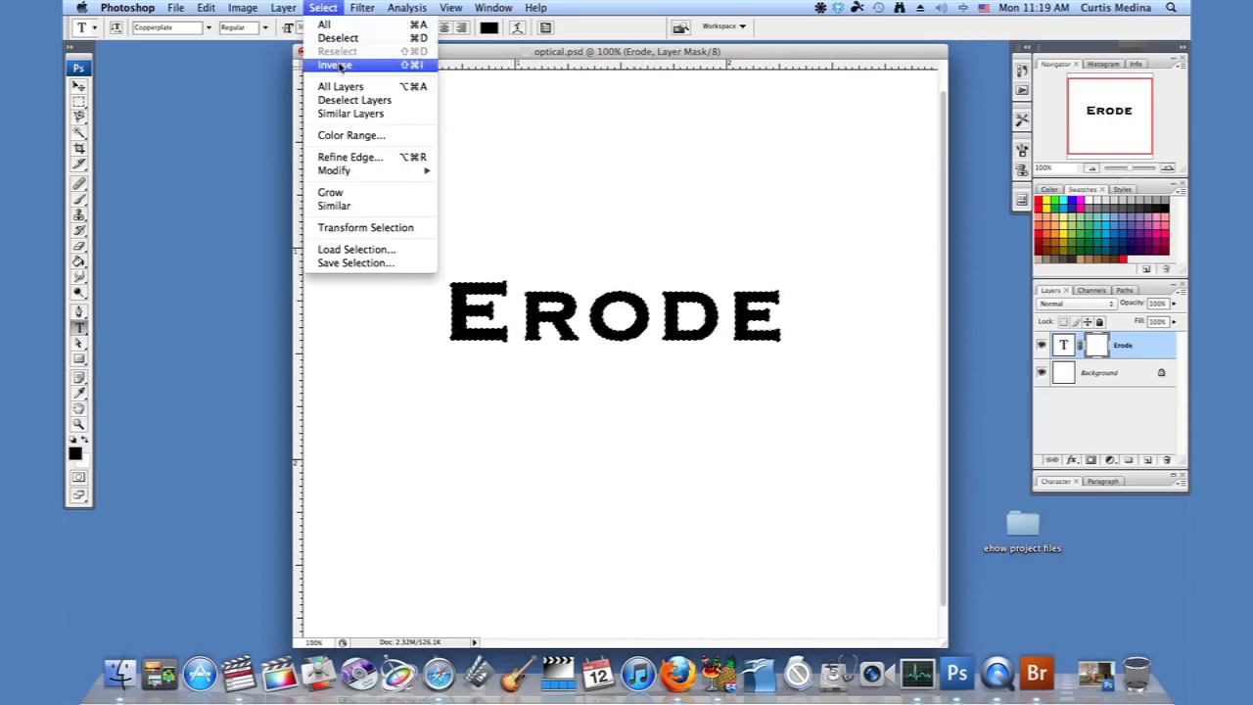
{"action": "left_click", "coordinate": [335, 65]}
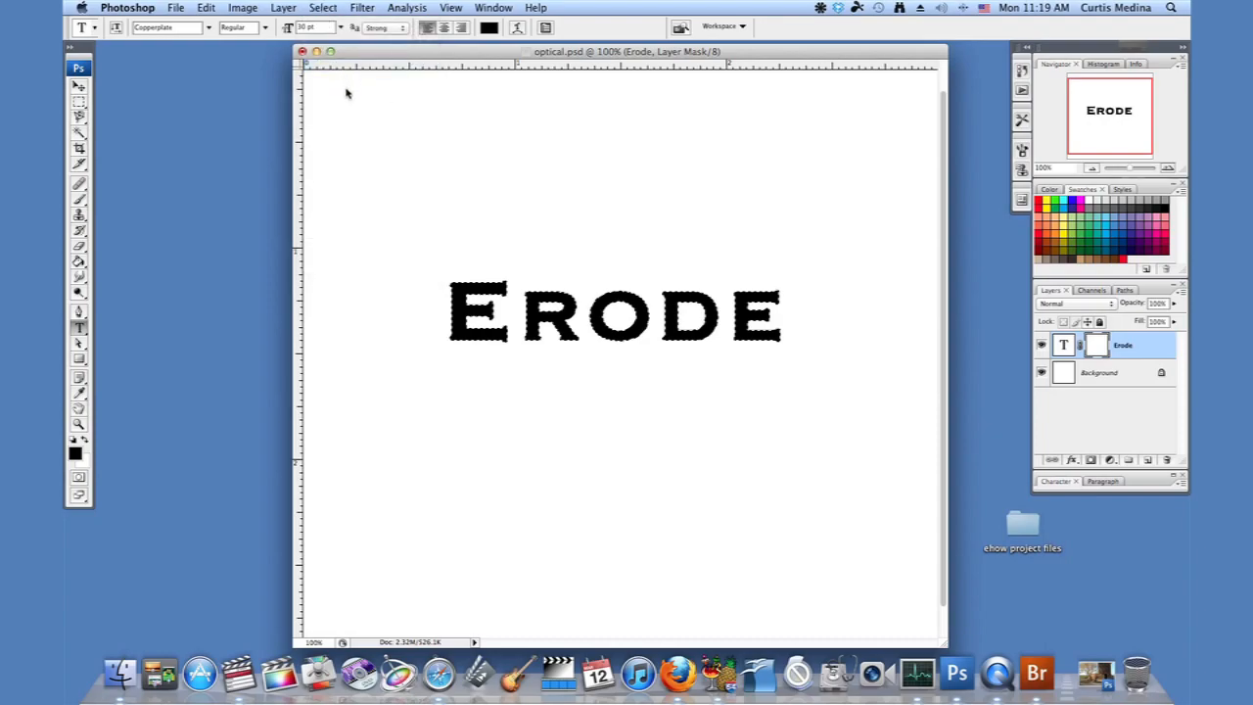